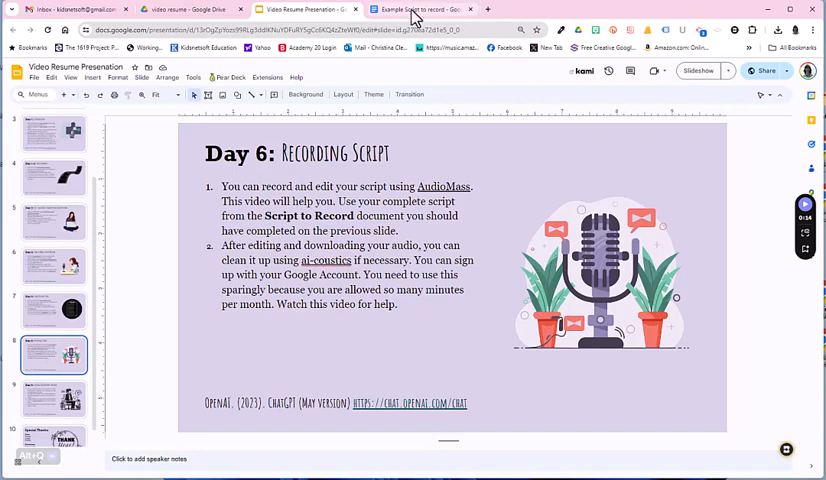
Switch from the Day 6 slide to the Example Script document.
click(418, 8)
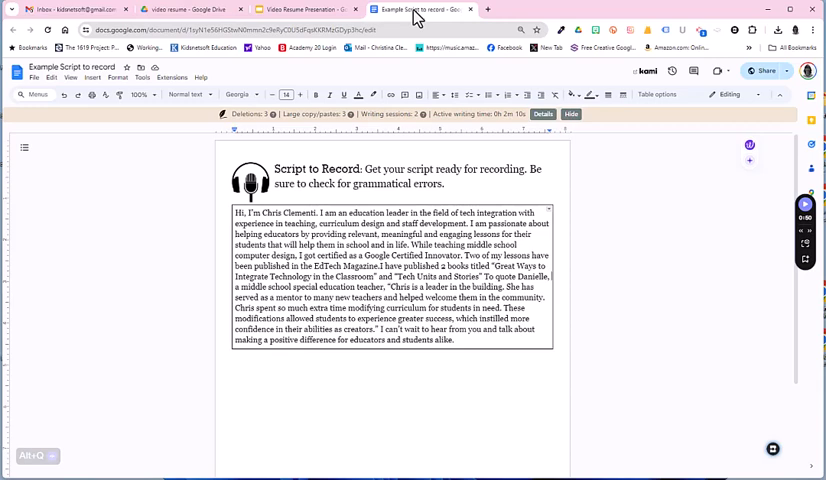
mouse_move(188, 126)
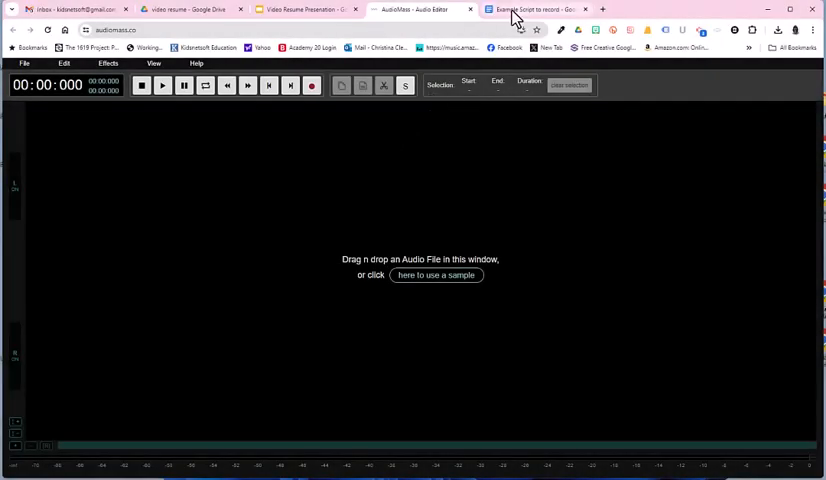
Arrange the script document window below the empty AudioMass editor.
click(538, 8)
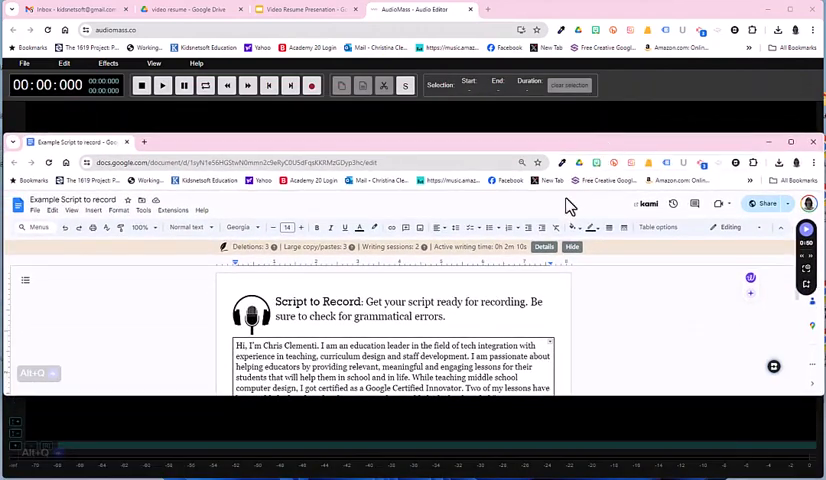
click(790, 10)
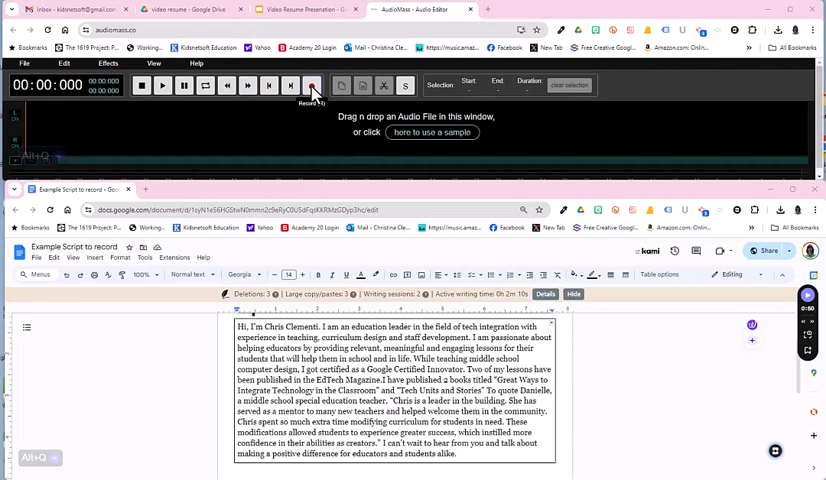
Record the resume script read aloud, then stop to get the full waveform.
click(312, 84)
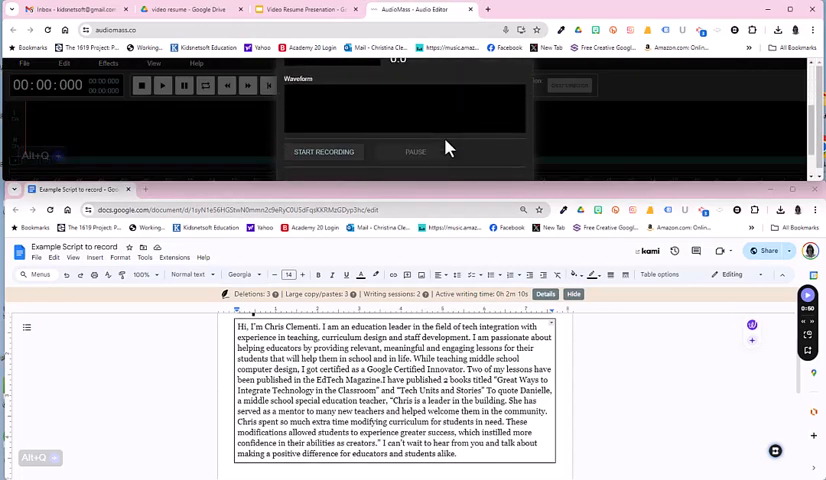
click(324, 152)
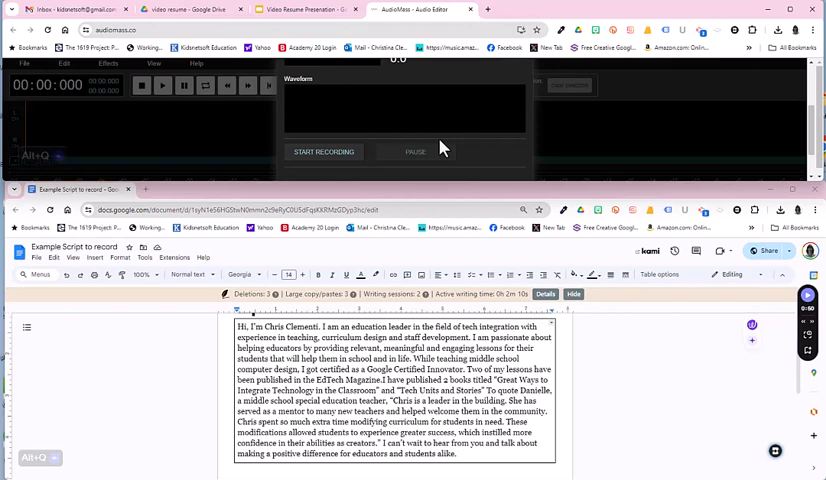
mouse_move(628, 174)
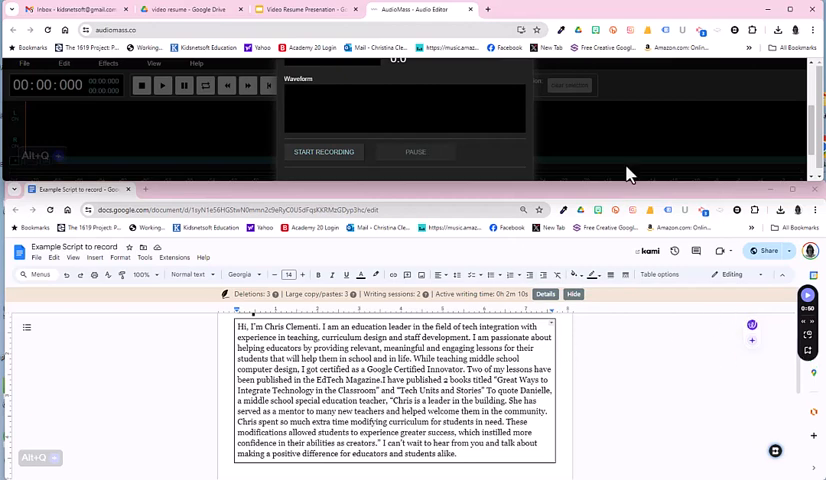
click(324, 152)
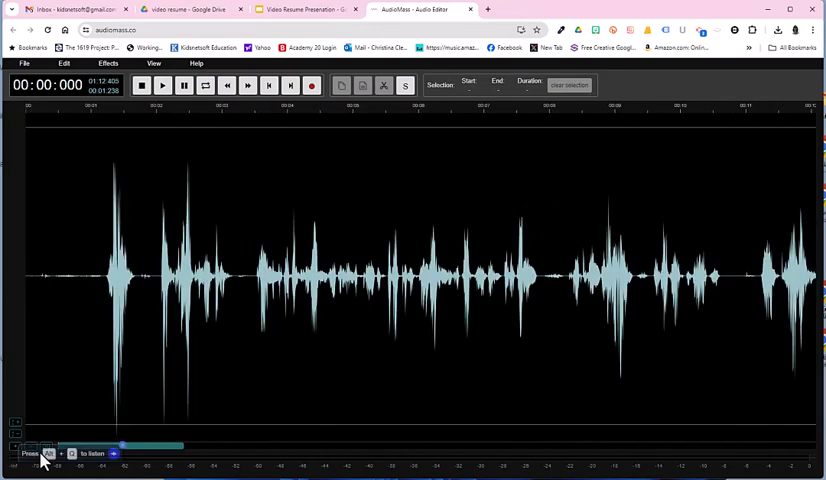
Select and play the silent opening, then delete it from the recording.
drag(28, 270, 100, 270)
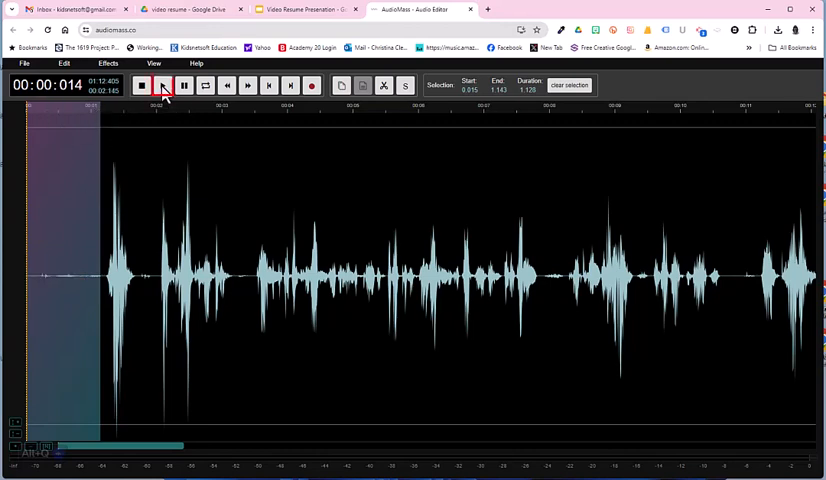
click(162, 84)
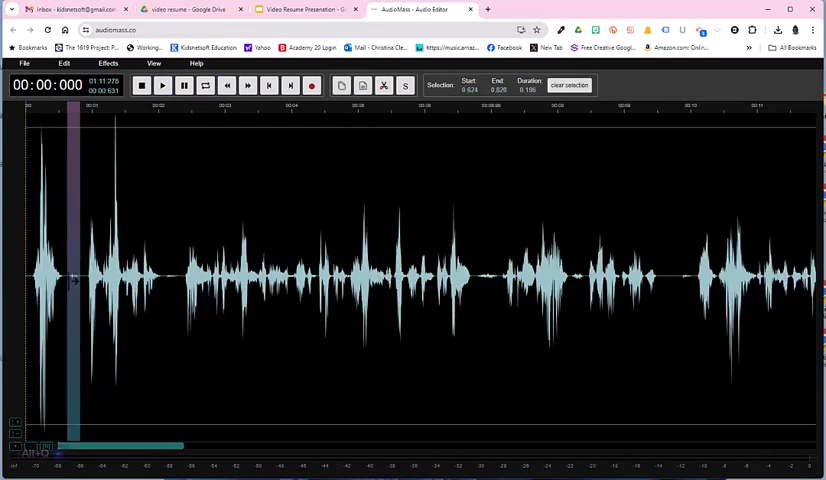
click(164, 84)
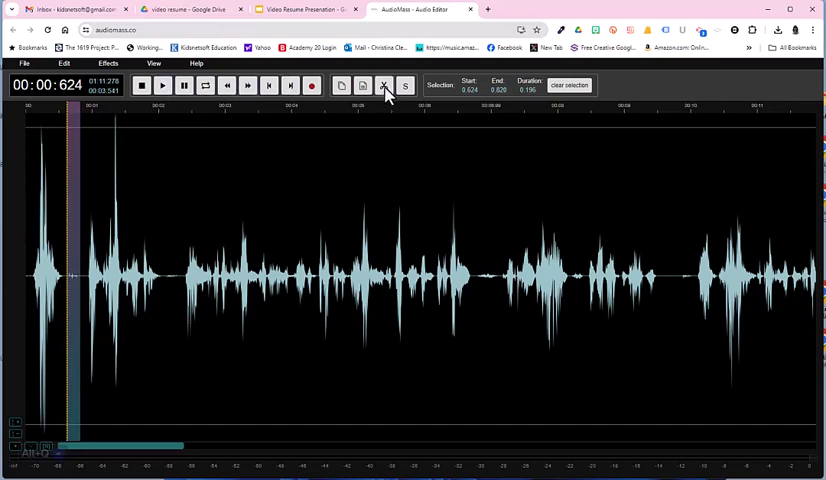
click(384, 84)
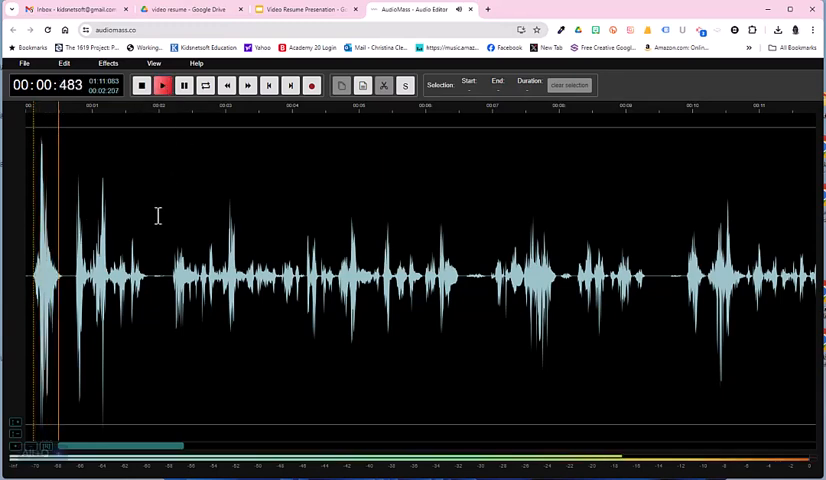
Select the next silent gap after the opening phrase for removal.
click(162, 84)
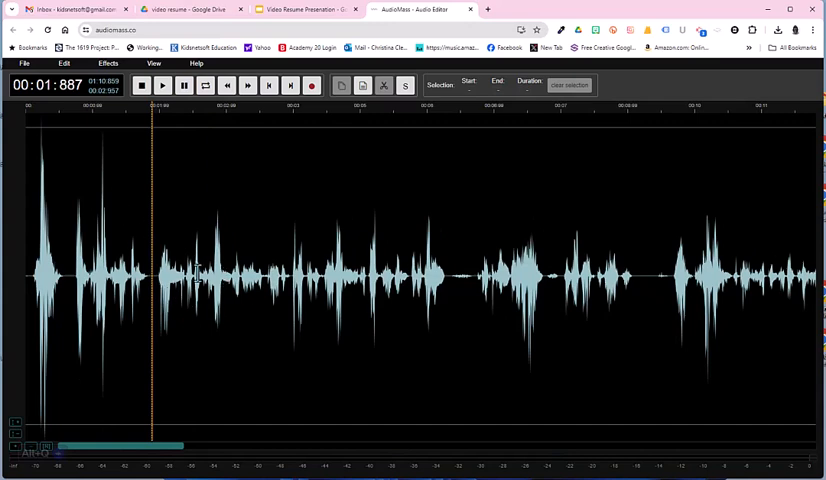
drag(150, 276, 156, 276)
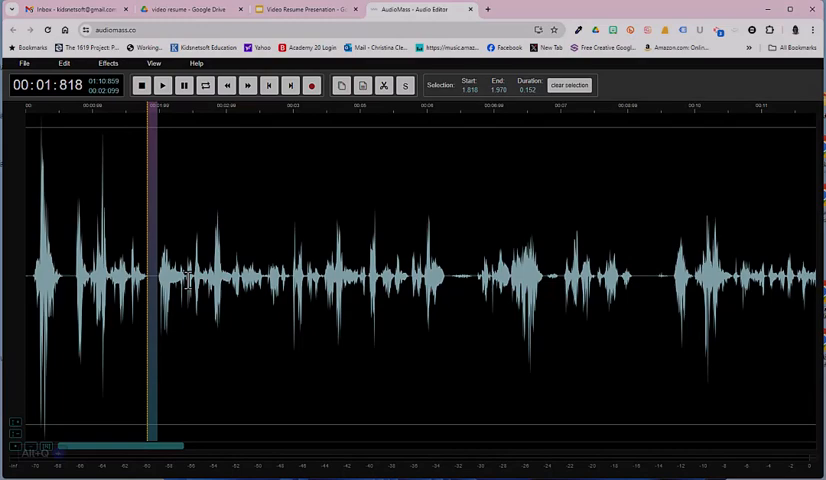
Delete silent gaps between phrases and select another quiet stretch to trim.
click(226, 84)
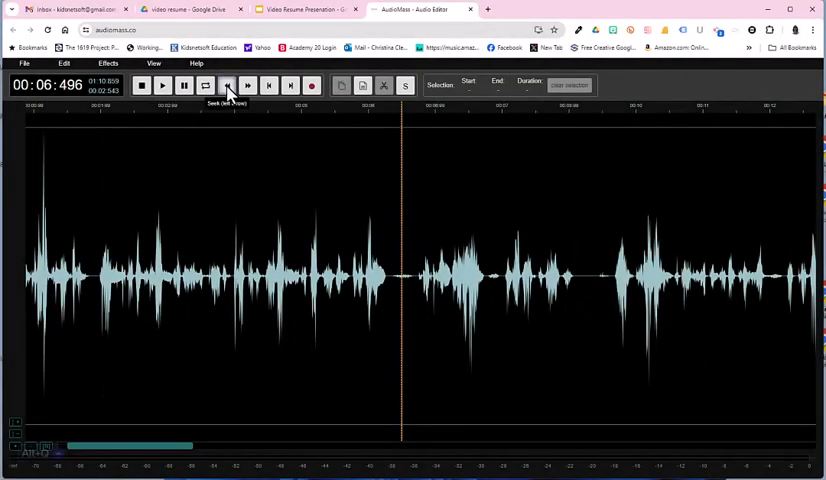
click(226, 84)
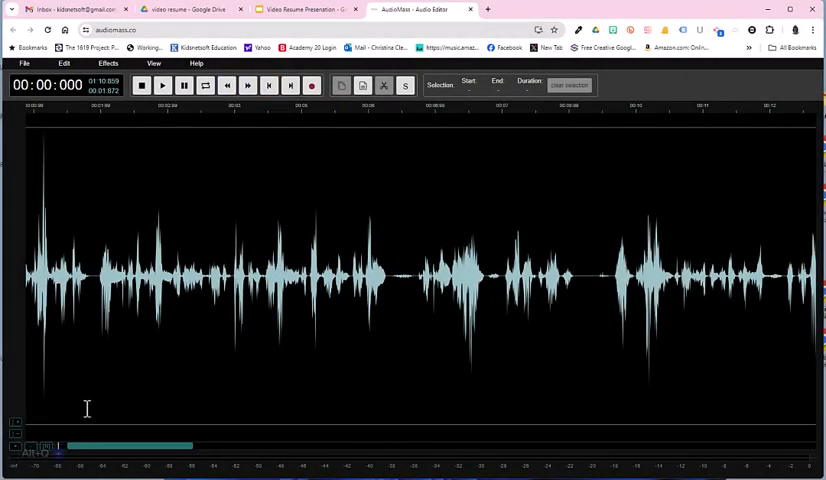
click(162, 84)
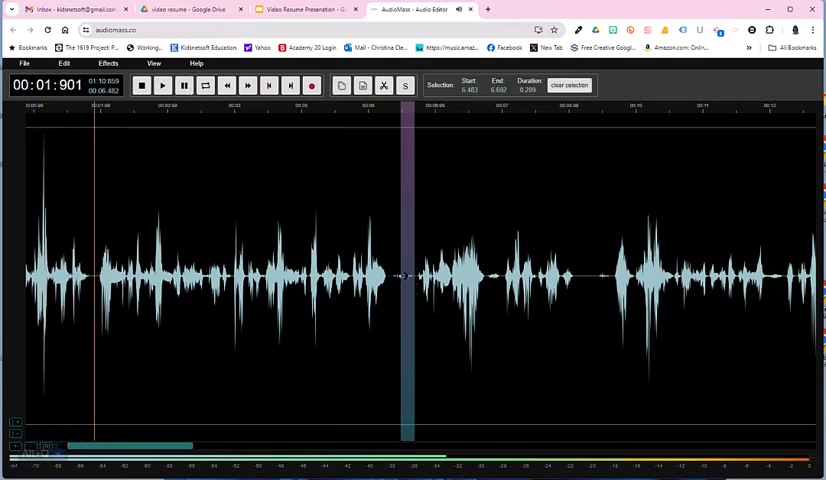
click(162, 84)
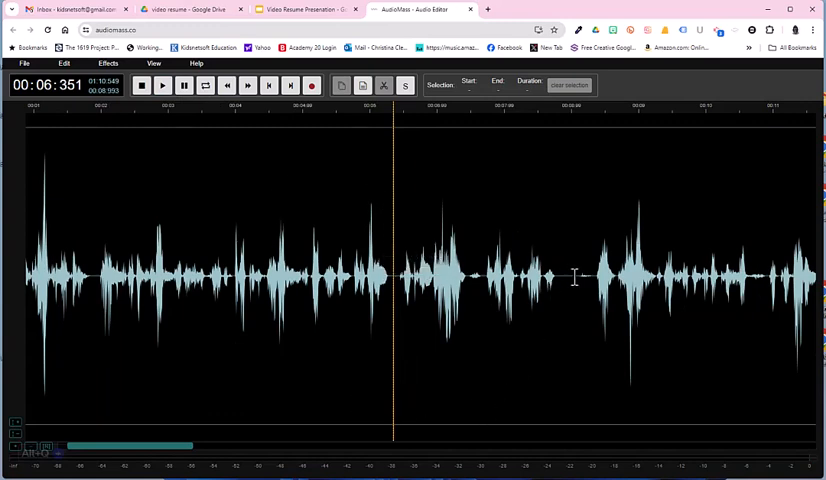
drag(392, 276, 588, 276)
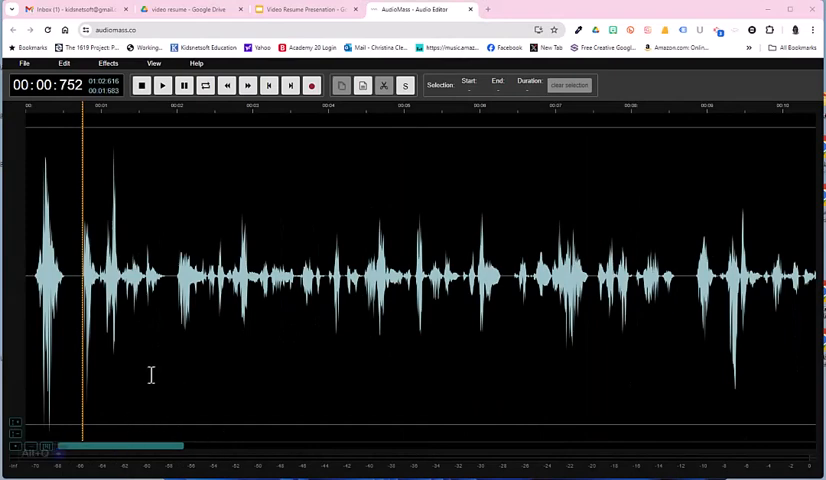
Export the trimmed voice-over as an mp3 named 'video resume script'.
click(24, 64)
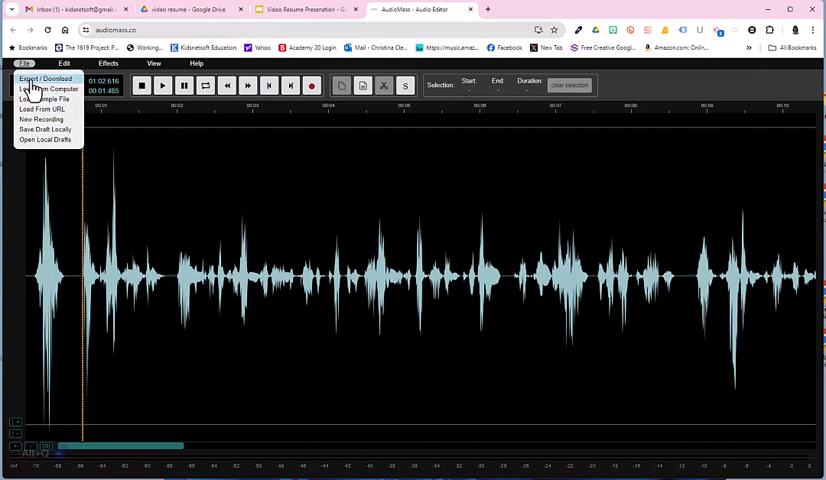
click(46, 80)
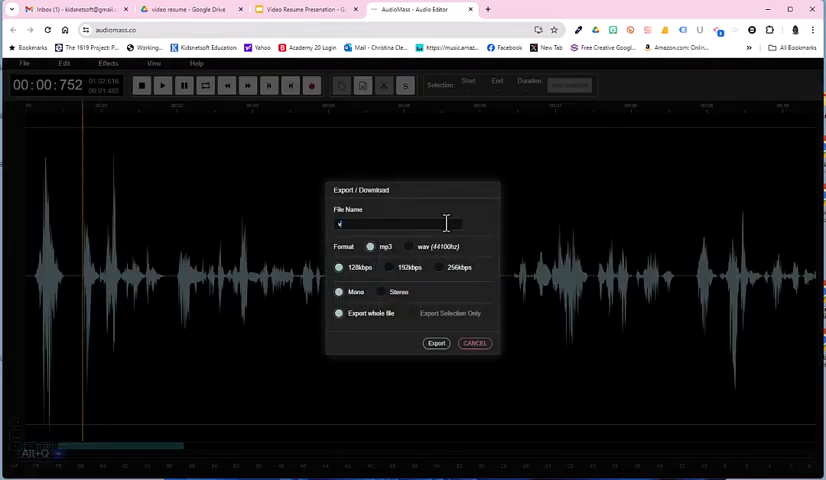
text(video resume script)
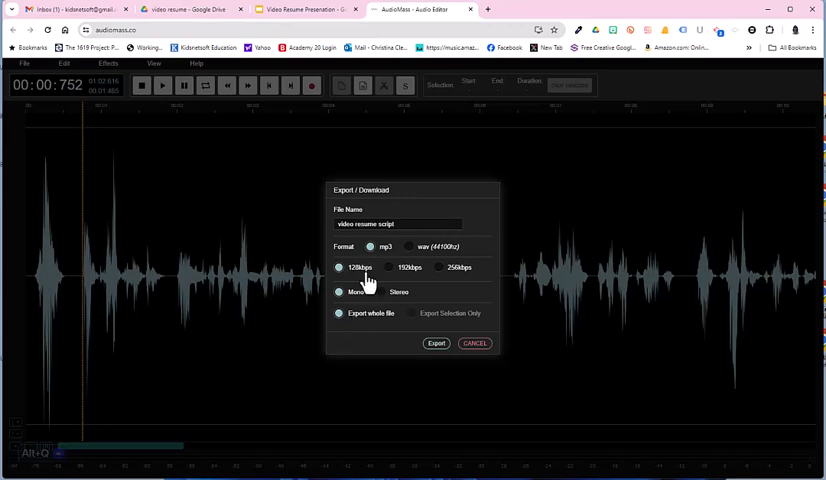
click(436, 344)
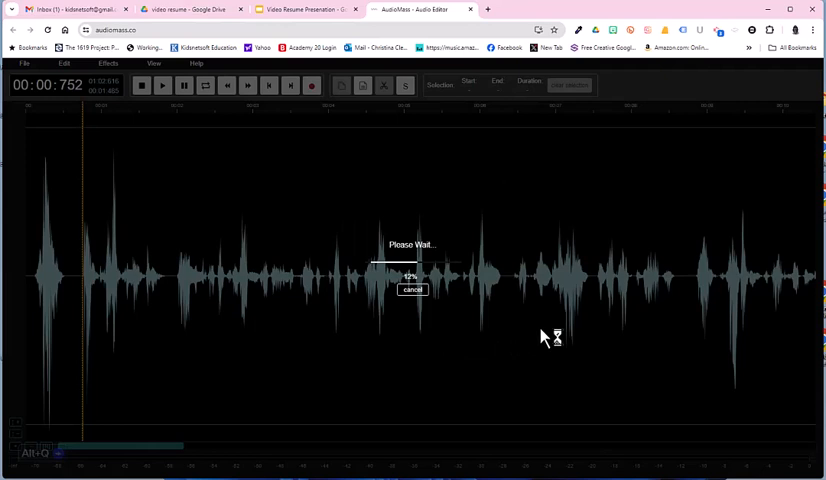